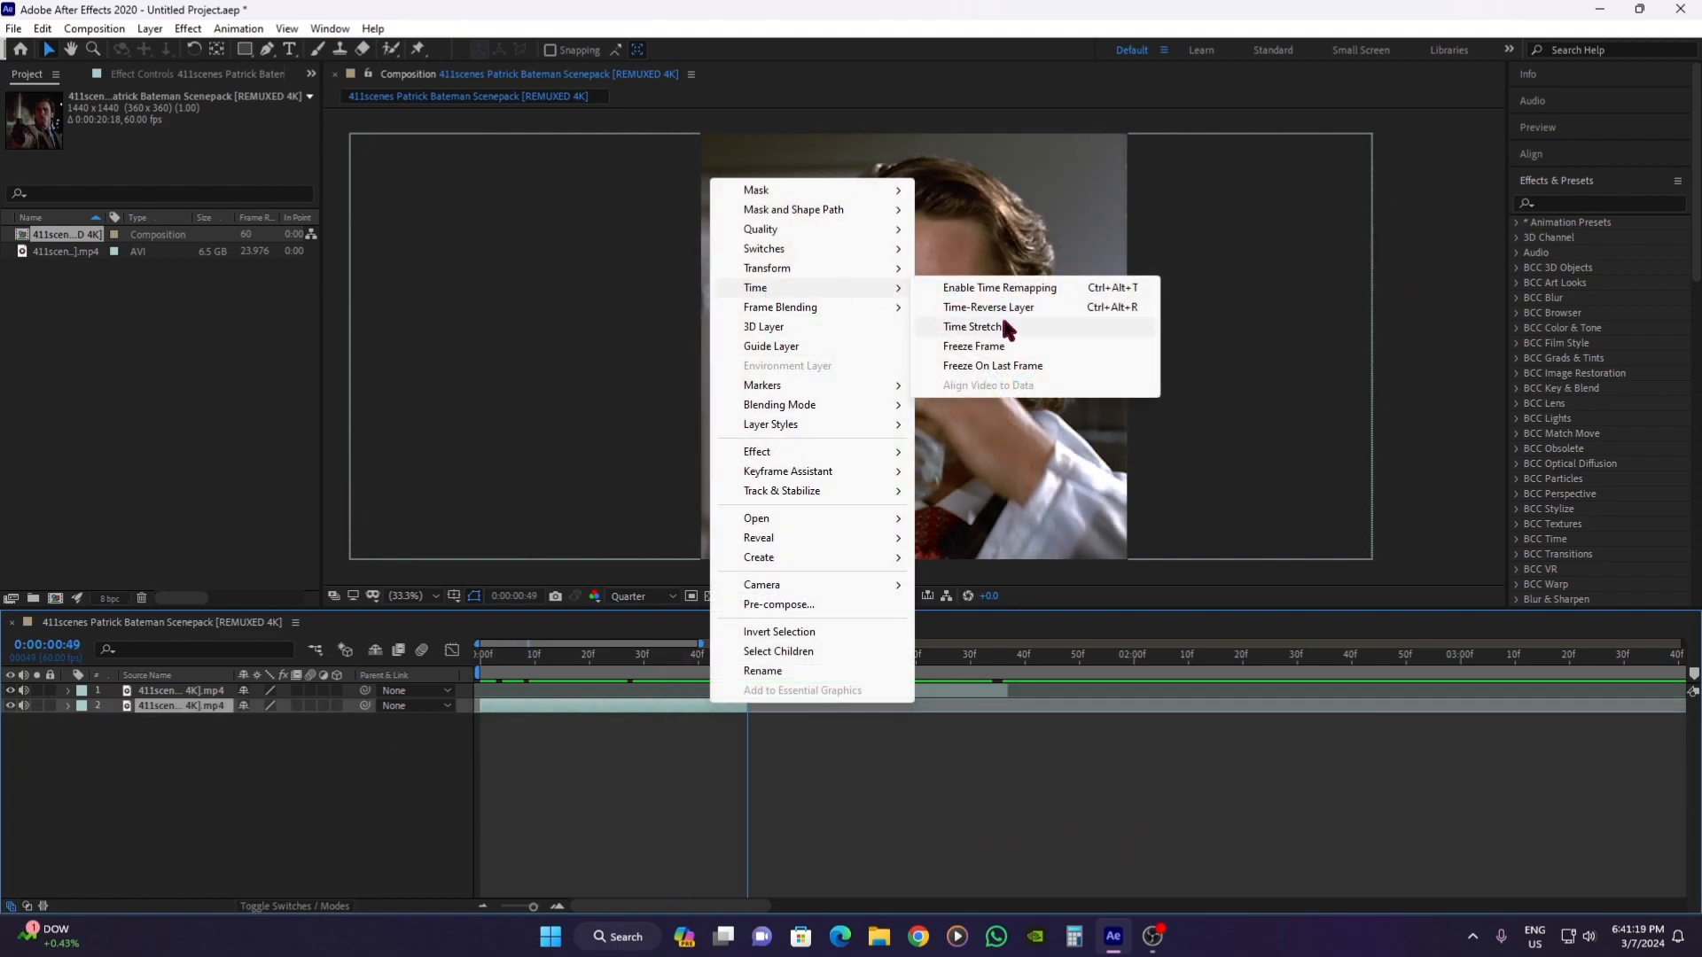
- Time-stretch the clip to a 250% stretch factor via Time > Time Stretch
left_click(971, 327)
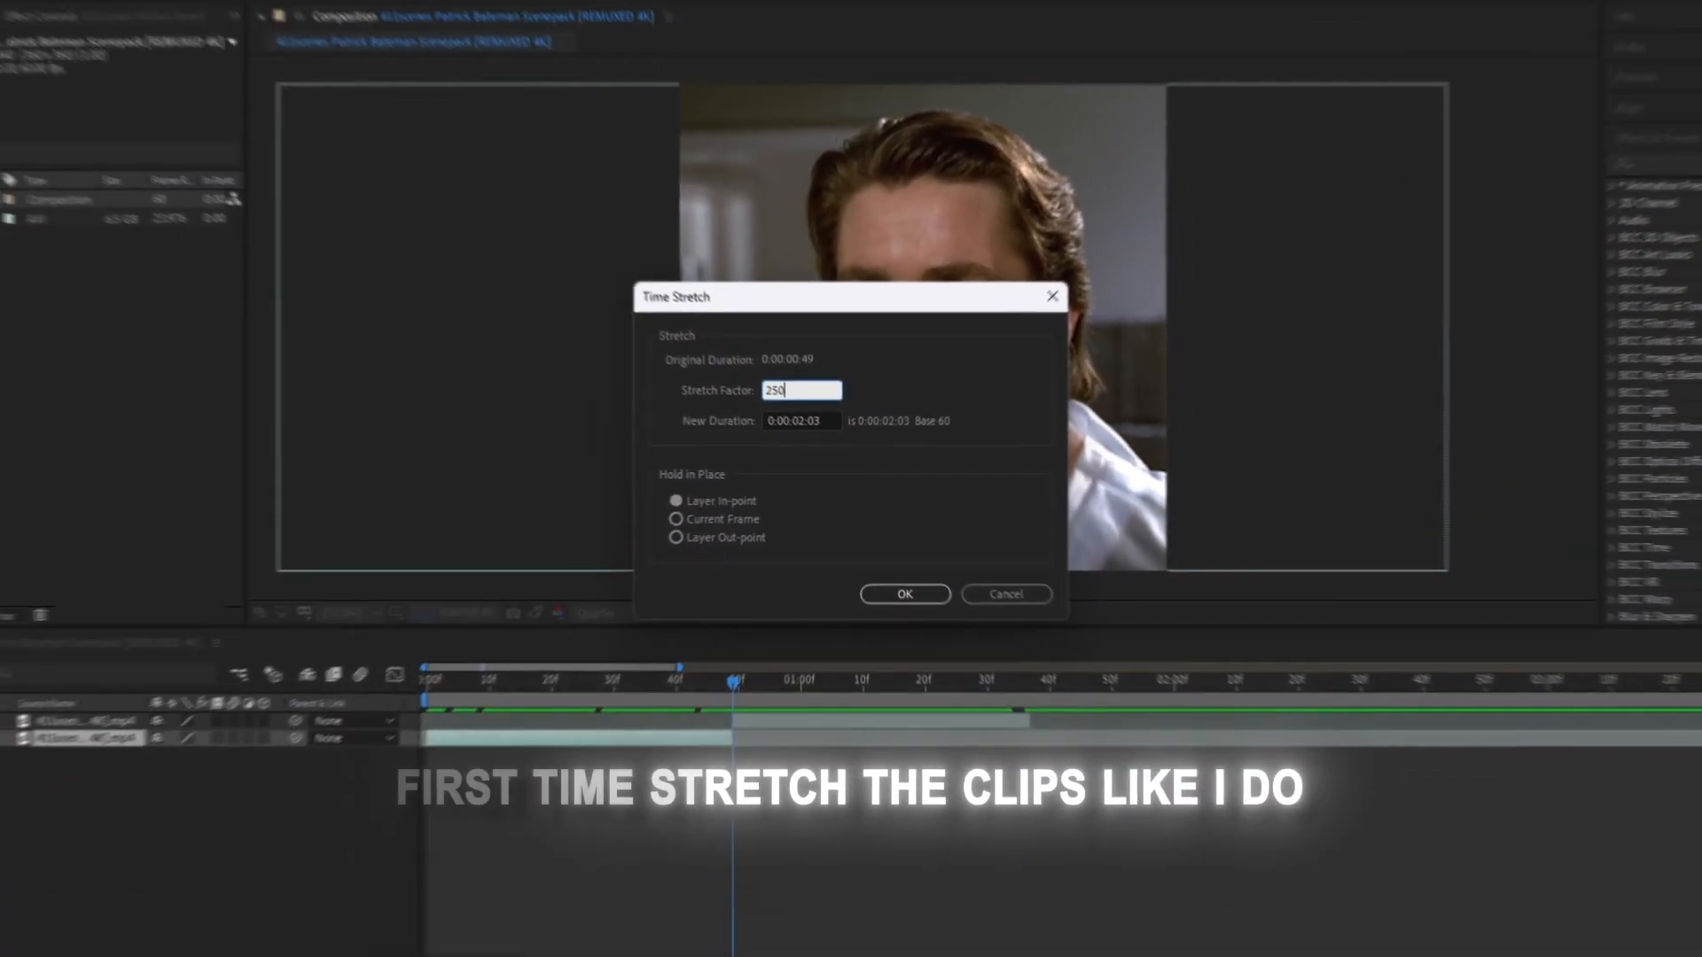
left_click(904, 594)
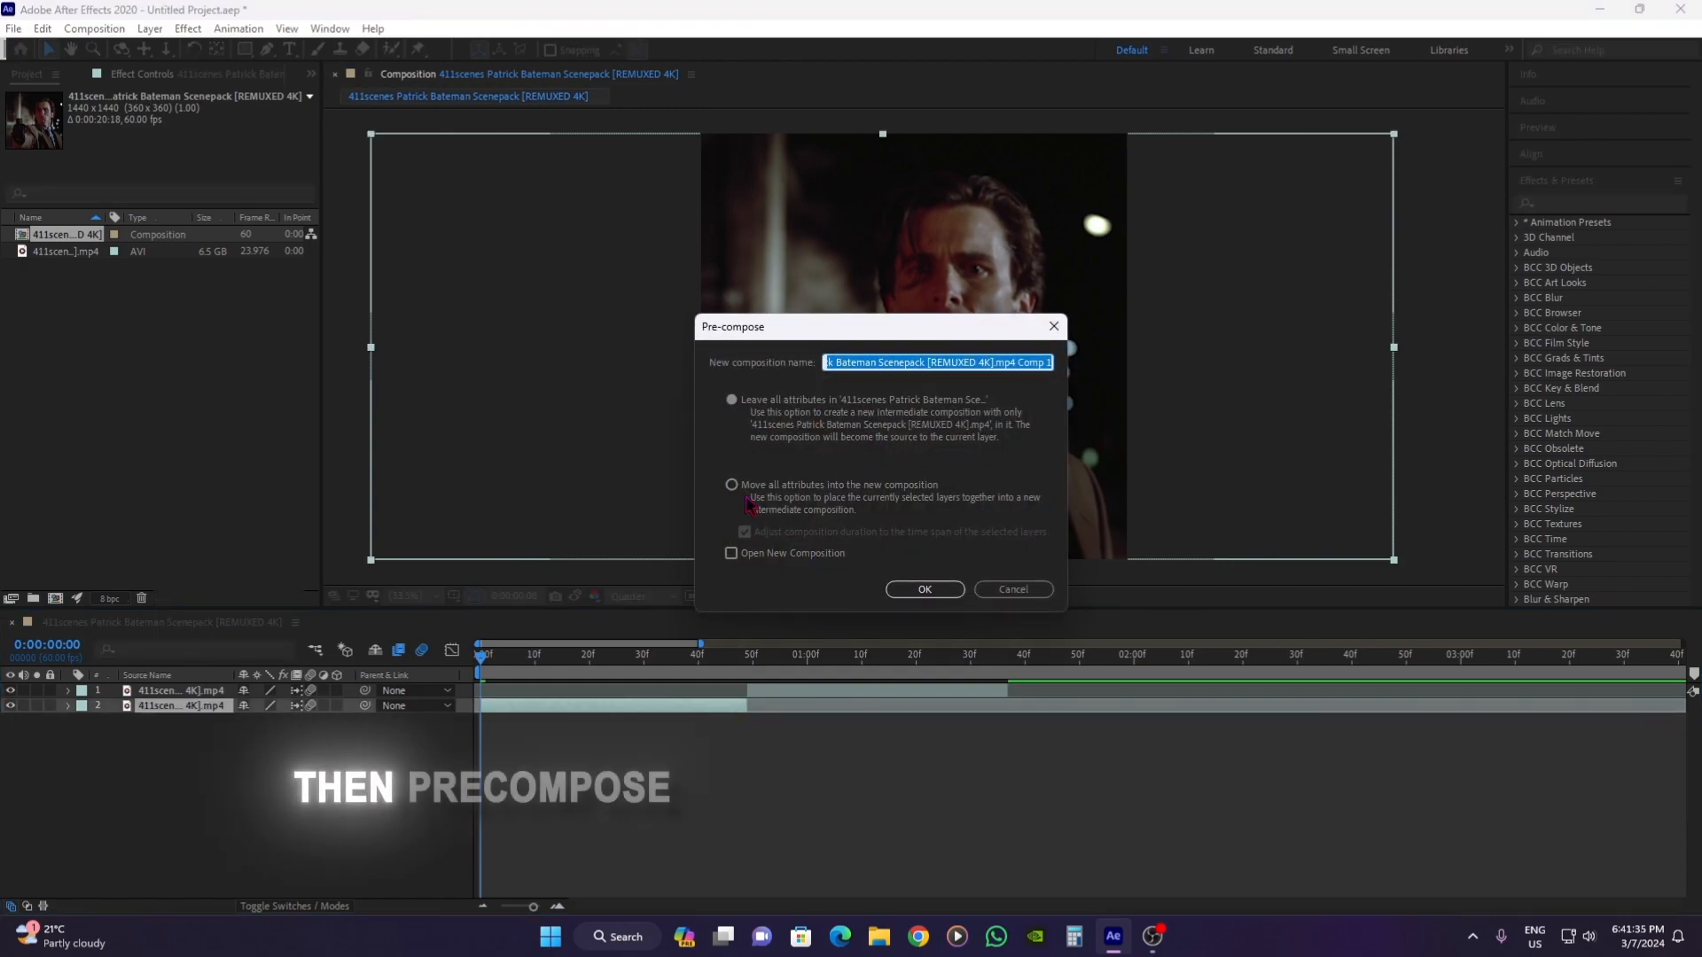
- Pre-compose the clip with 'Move all attributes into the new composition' and confirm
left_click(730, 484)
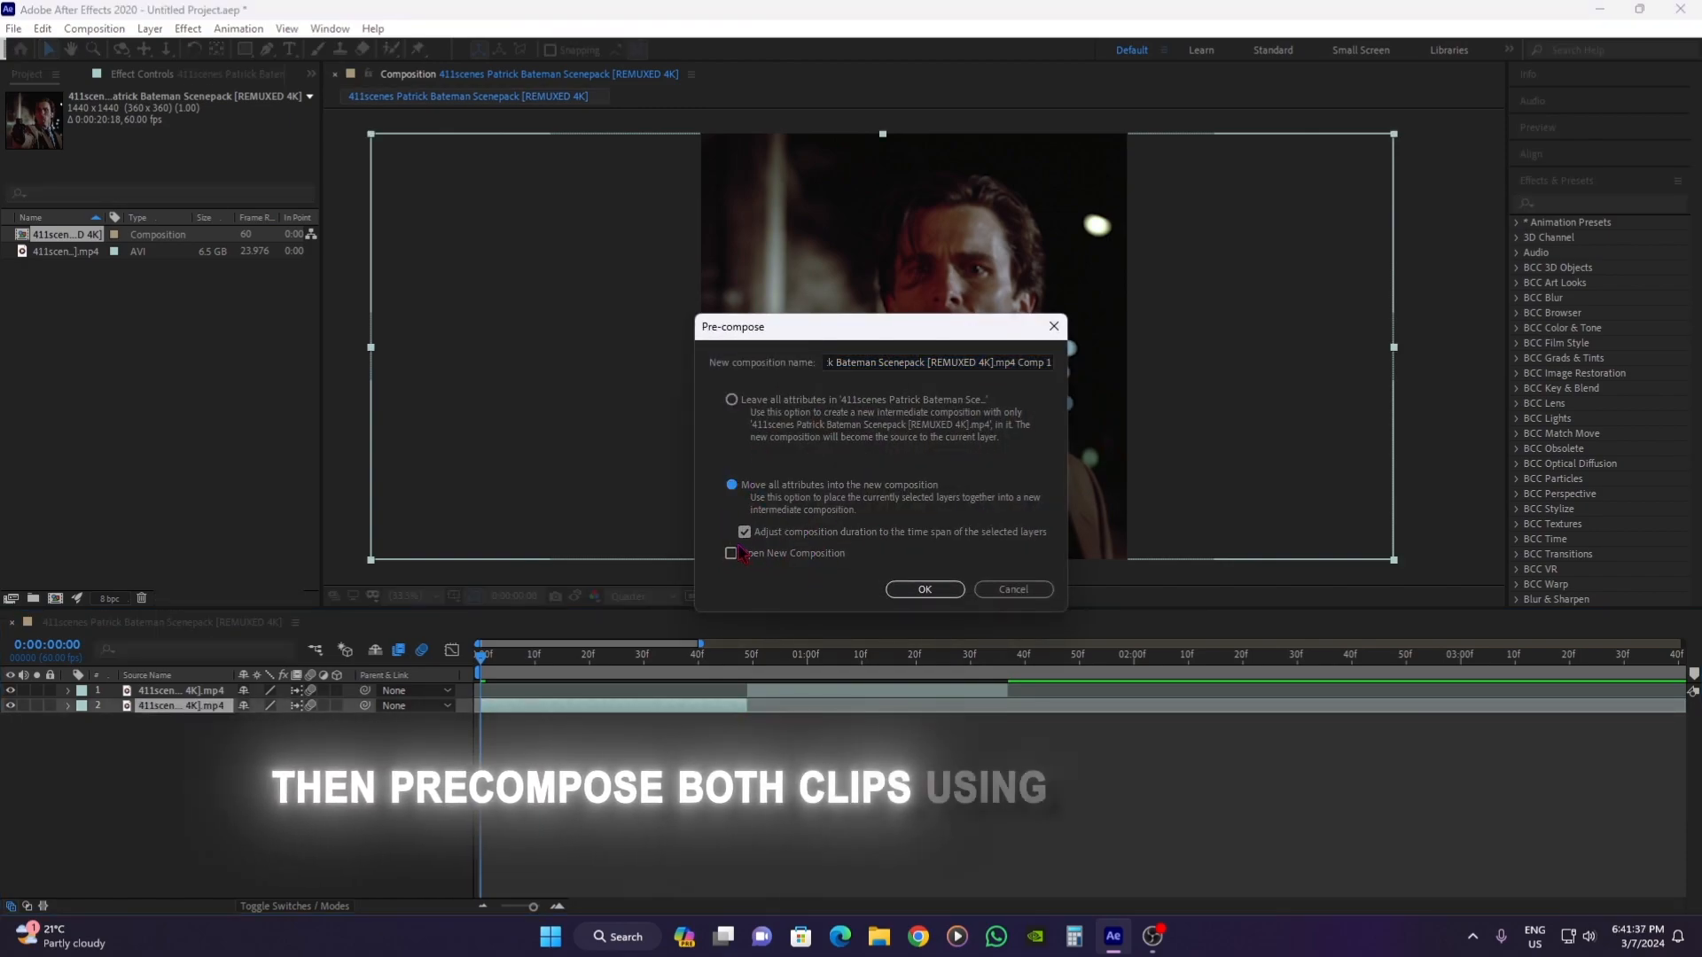
left_click(923, 588)
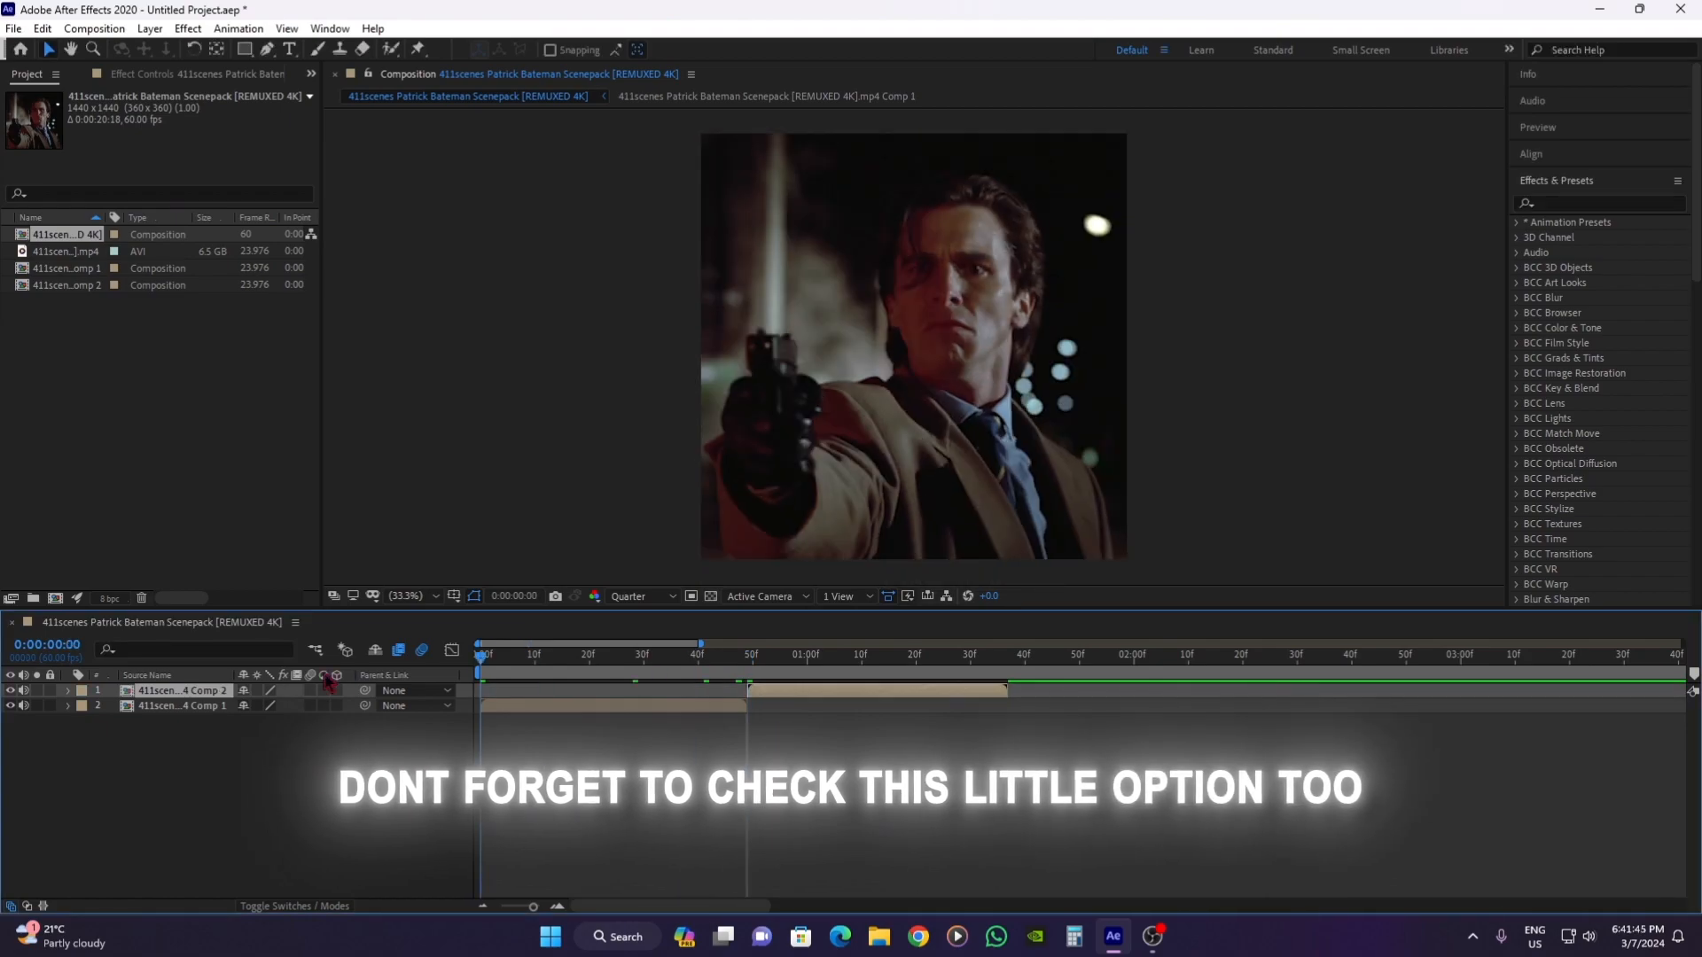
- Search 's_blur' and apply Sapphire S_BlurMoCurves to the Comp 1 layer
type("s")
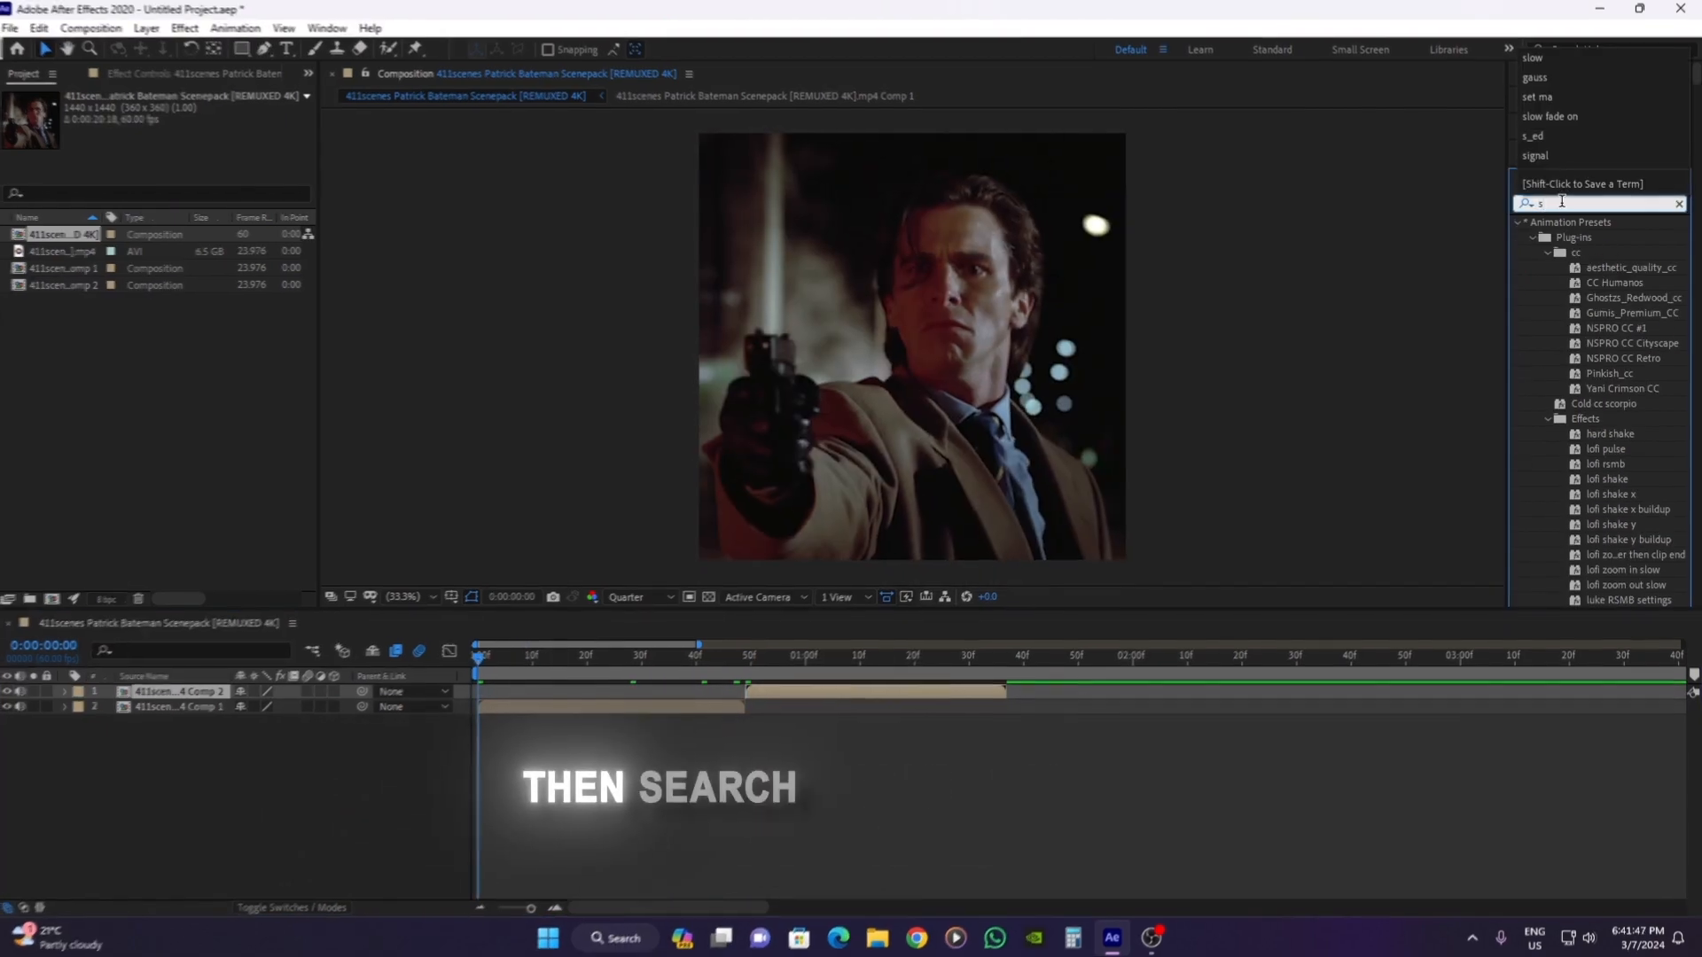
type("_blur")
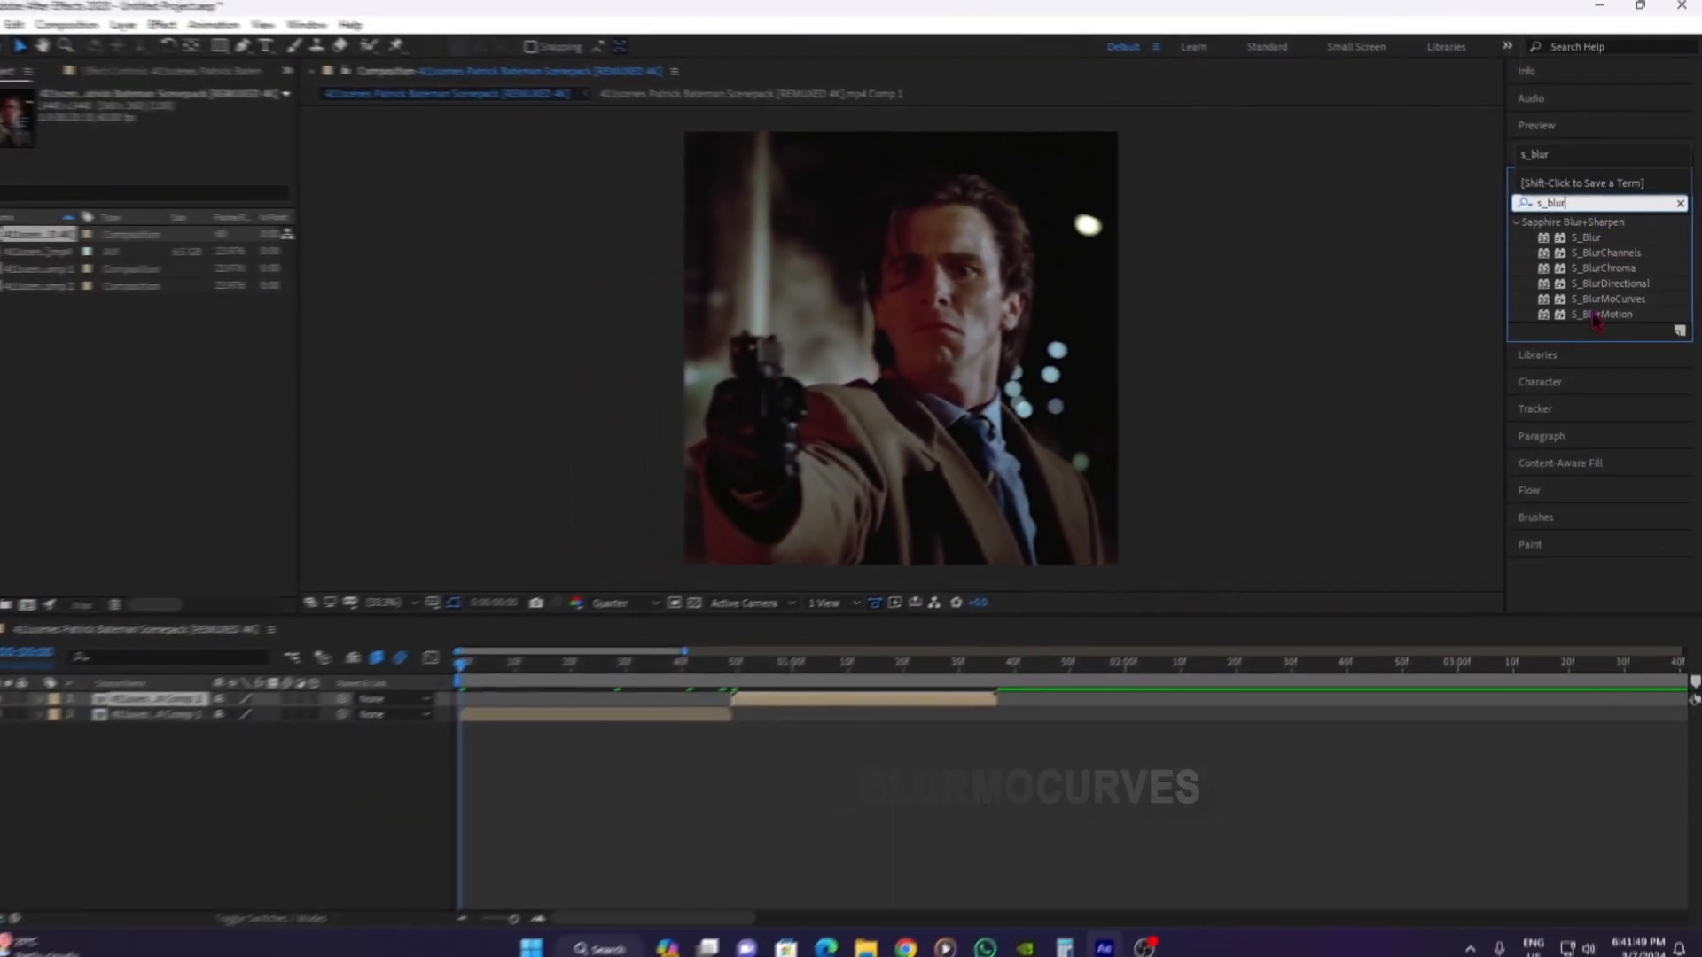
left_click(1606, 298)
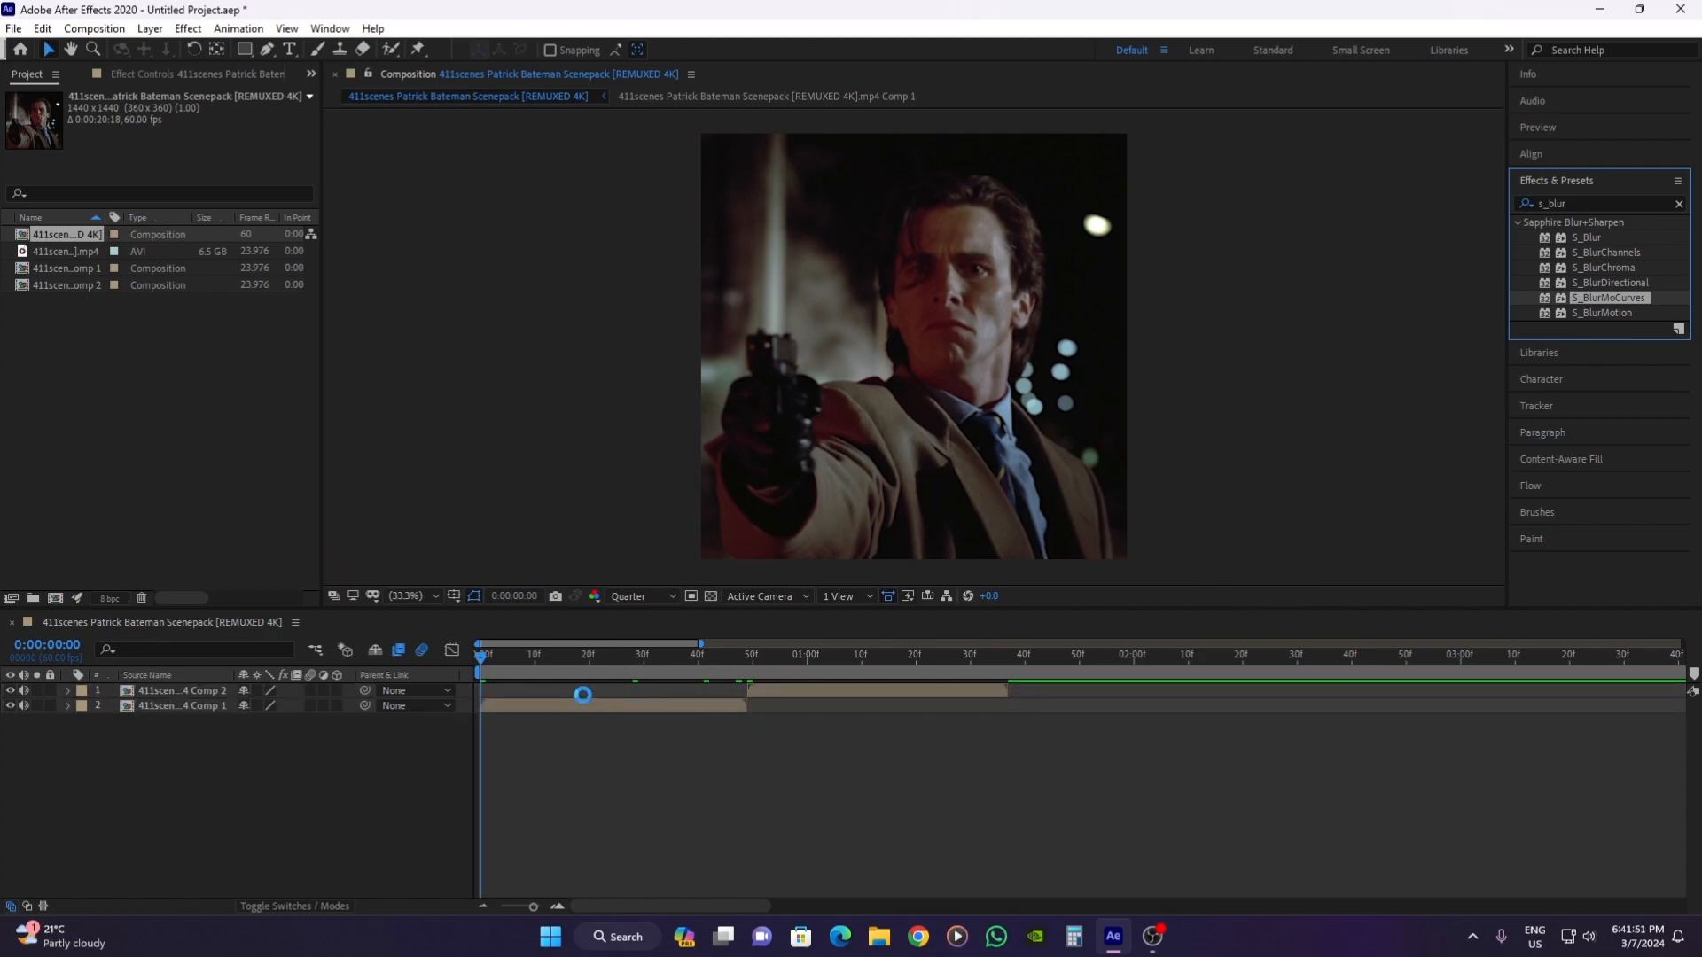
double_click(1609, 297)
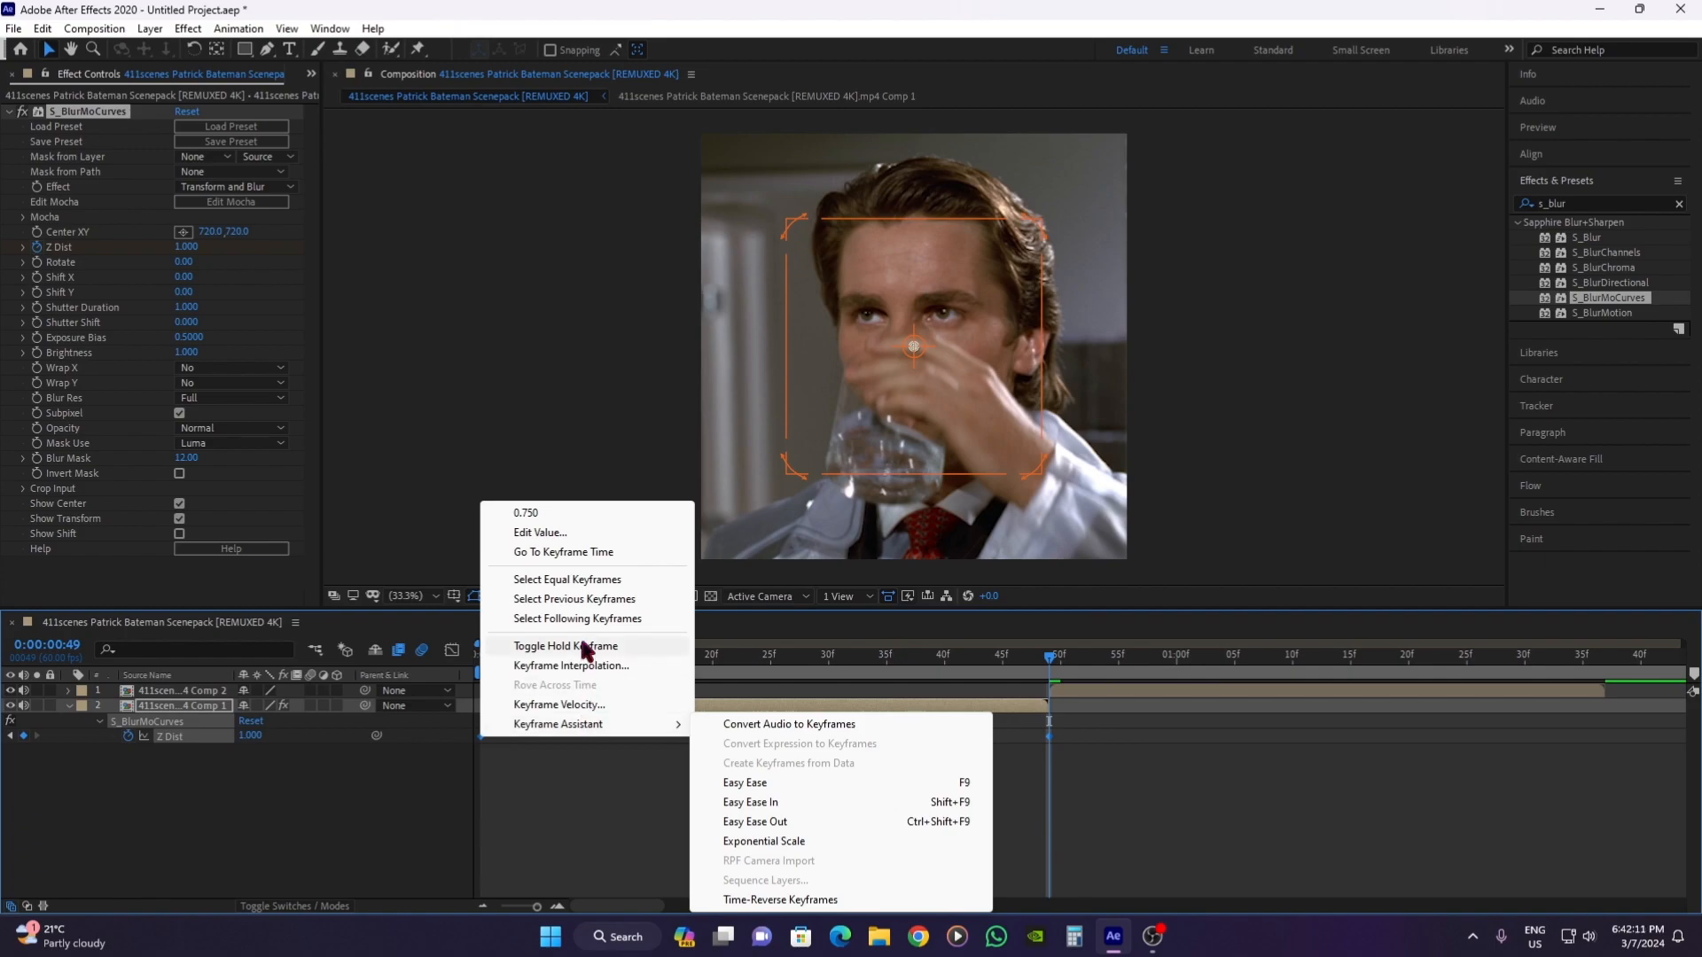
mouse_move(557, 723)
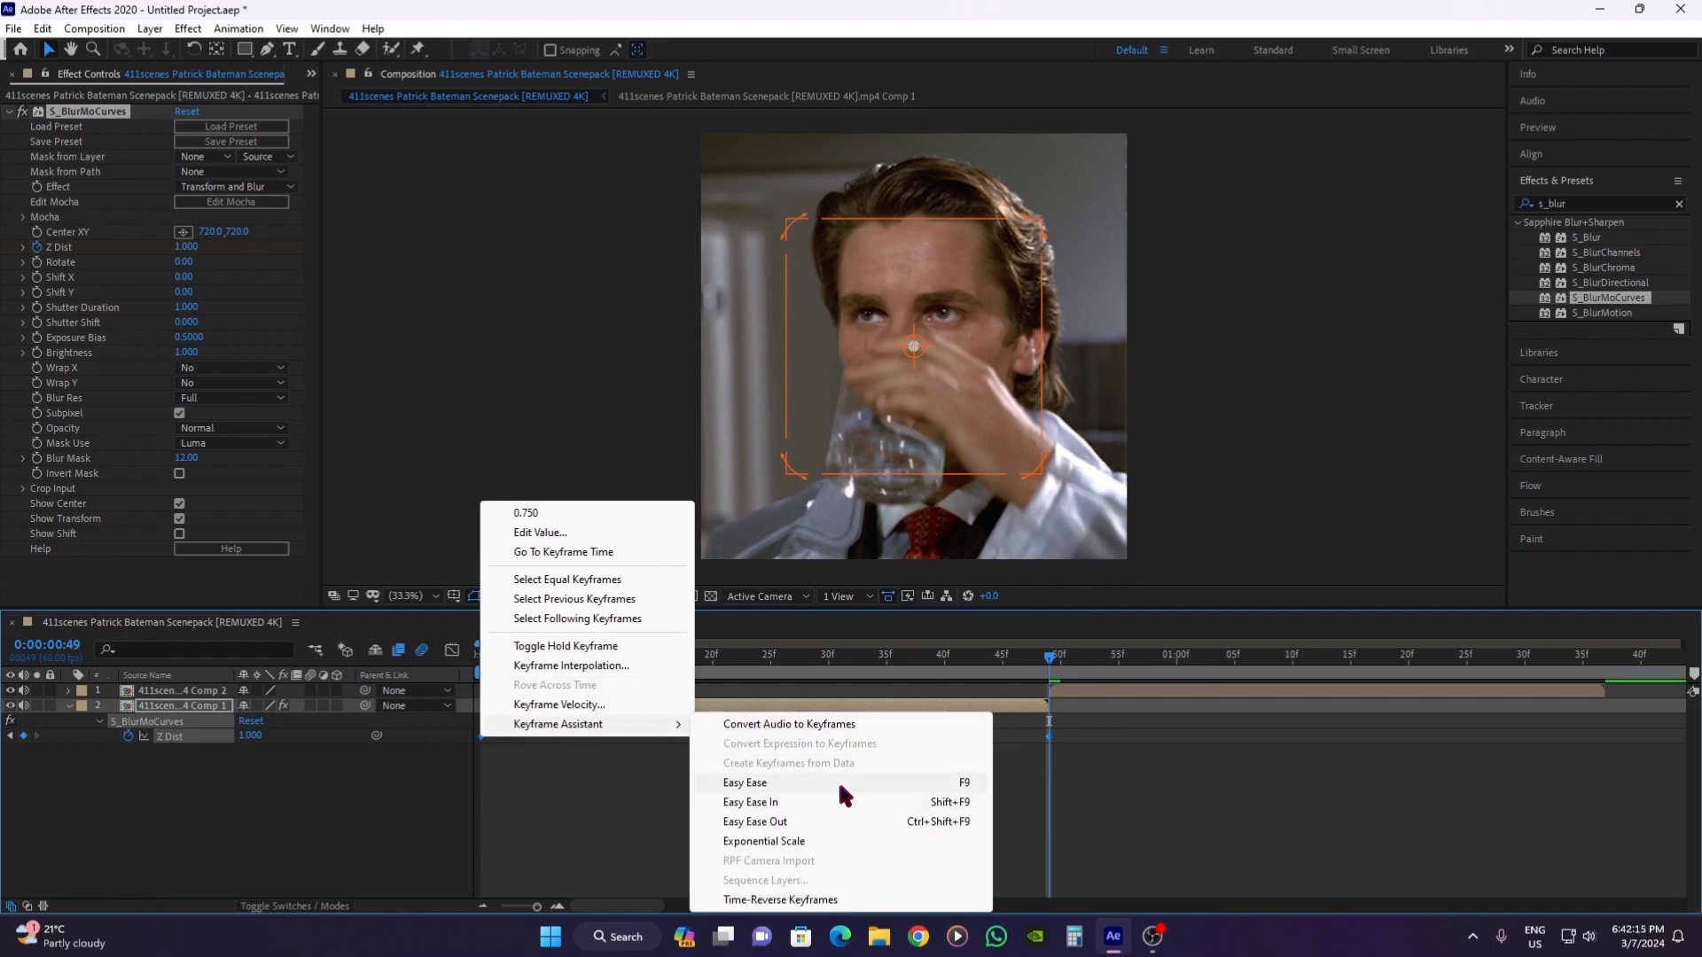
- Apply Easy Ease to the selected Z Dist keyframes
left_click(744, 782)
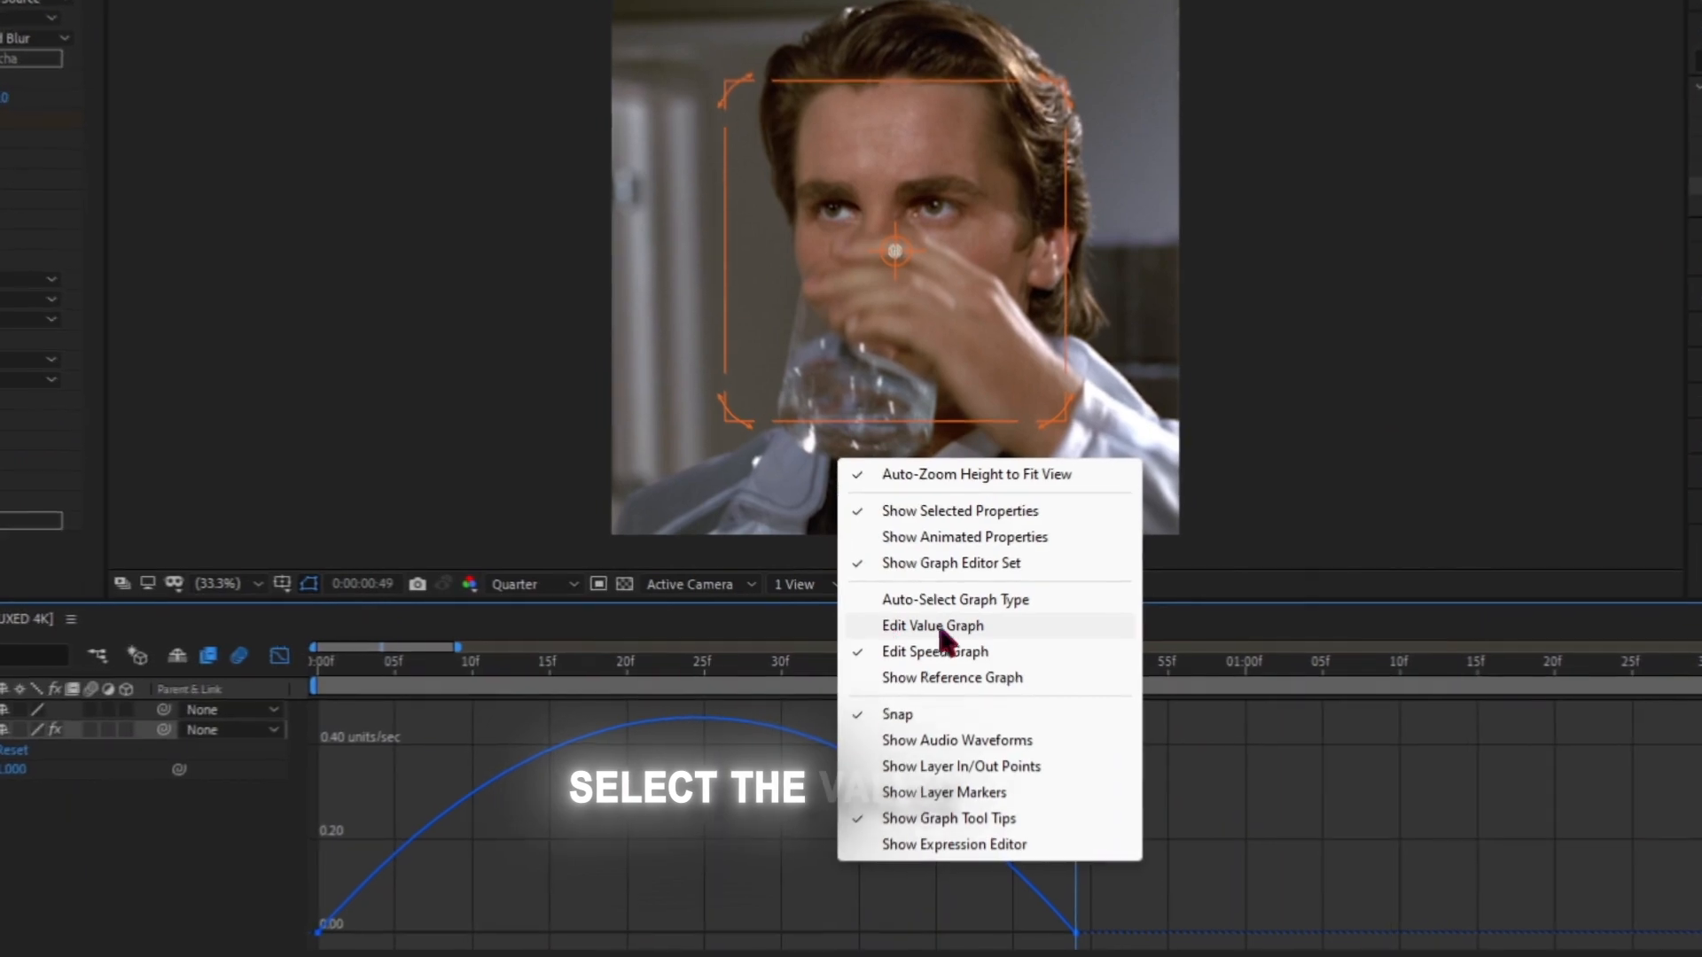
- Switch to the Z Dist value graph and drag the first keyframe's handle for a smooth zoom curve
left_click(930, 625)
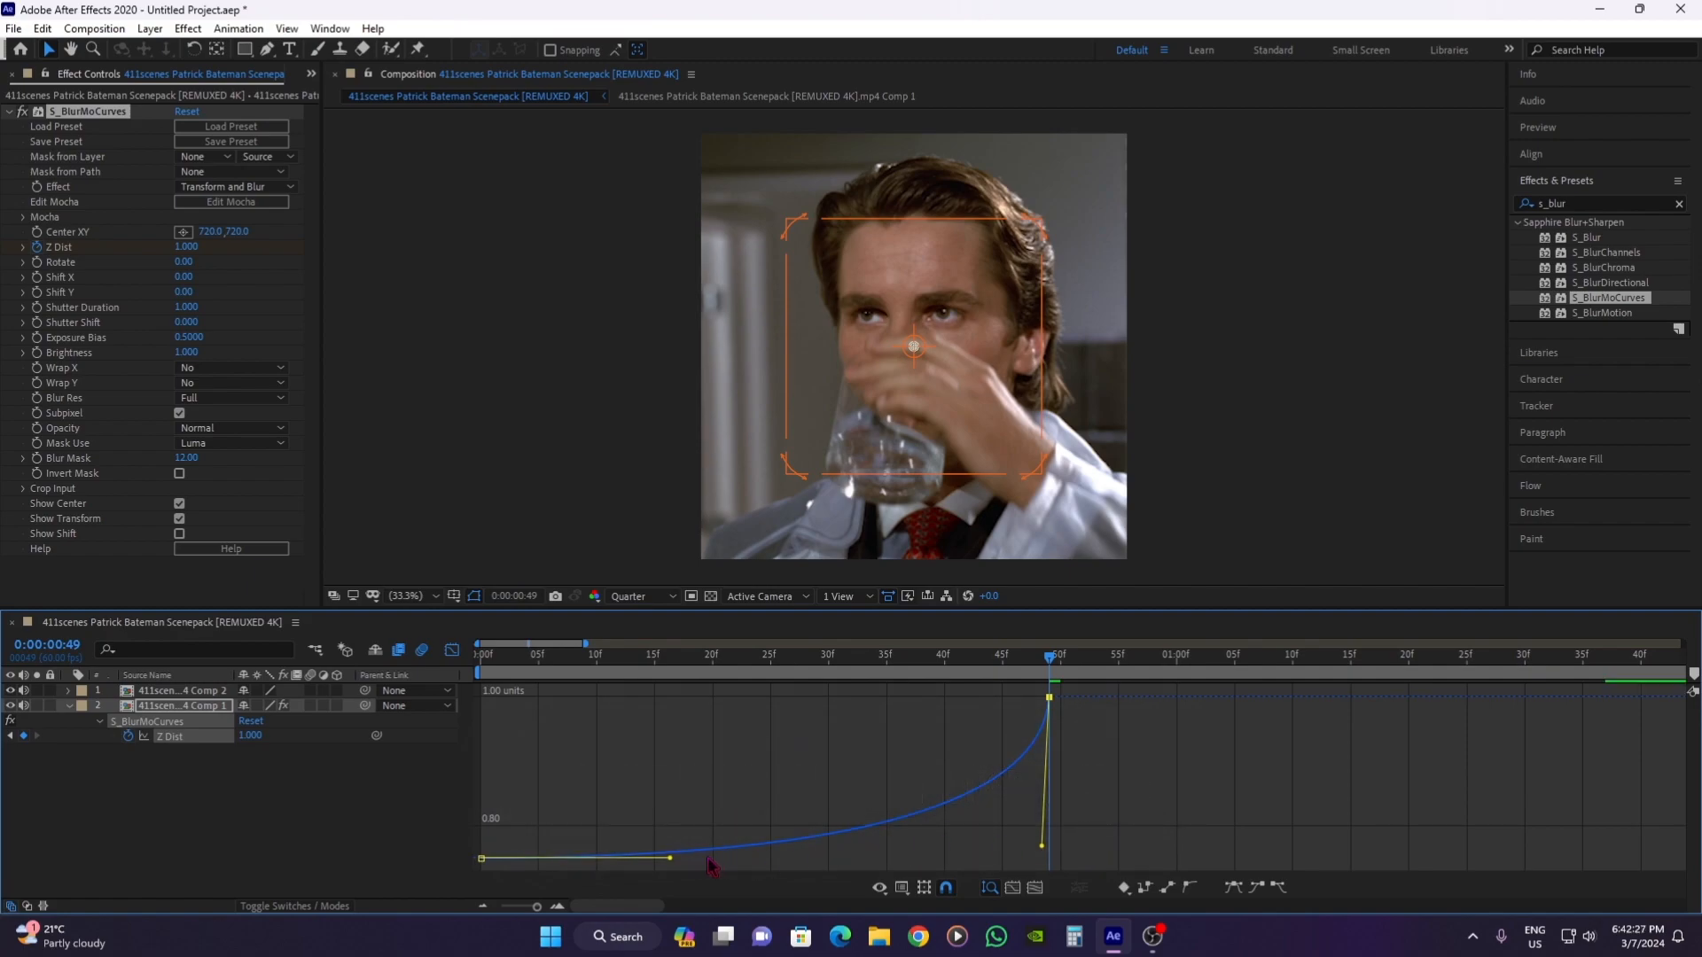
left_click_drag(670, 858, 645, 741)
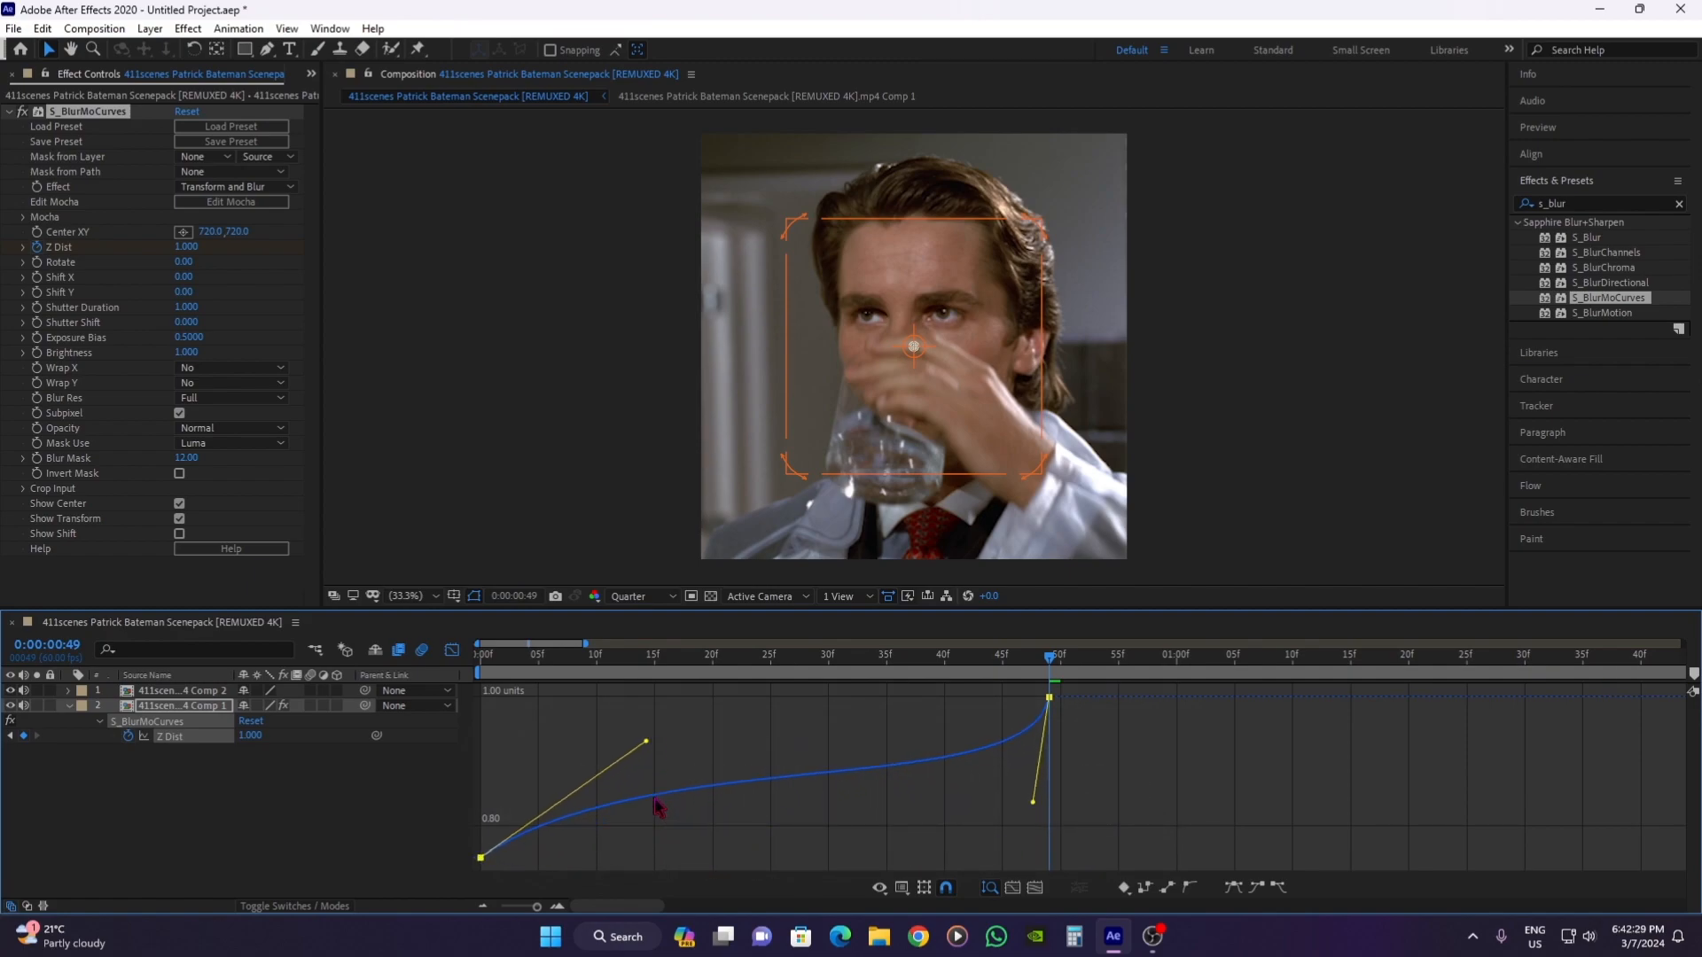